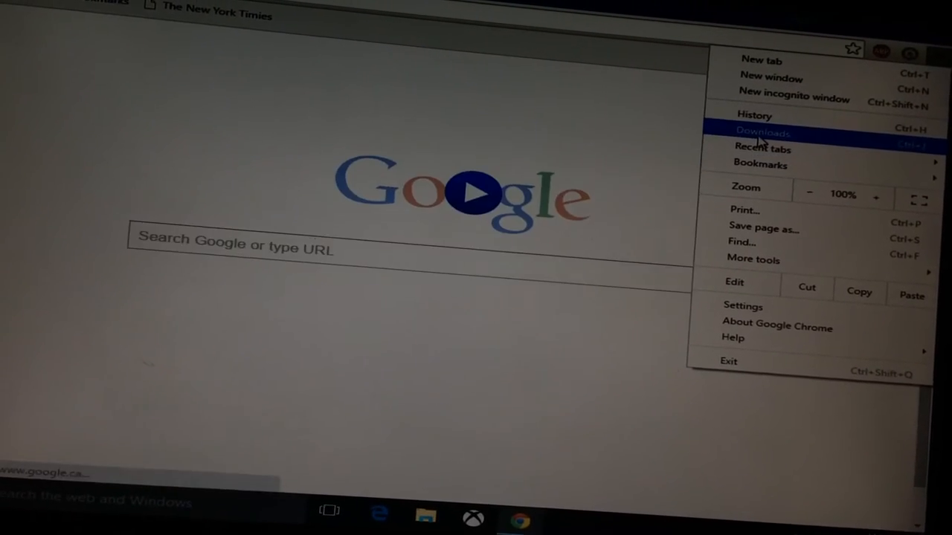
Step: Show Chrome's downloads list containing jkvhi850.exe, msert.exe and Silverlight_x64.exe
click(758, 133)
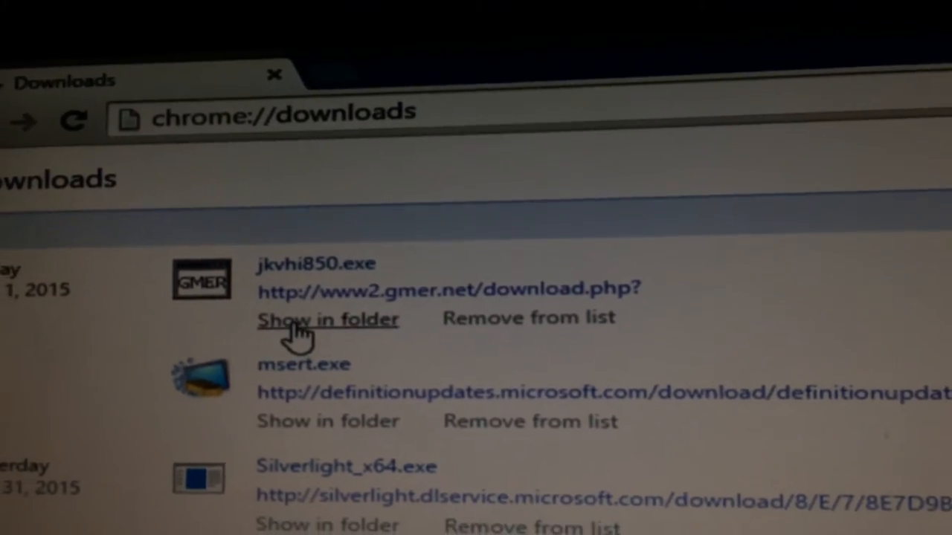
Step: Locate jkvhi850.exe in the Downloads folder and run it as administrator
click(327, 320)
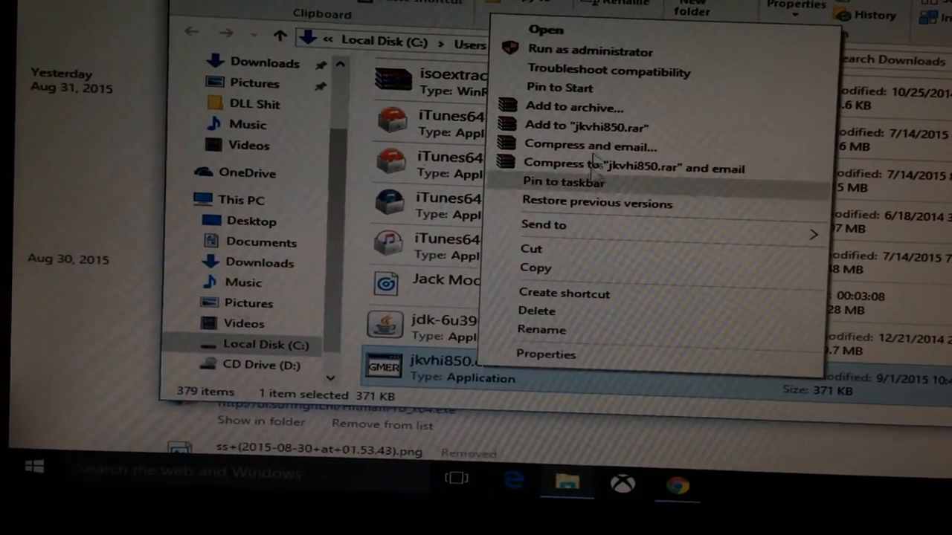
click(546, 29)
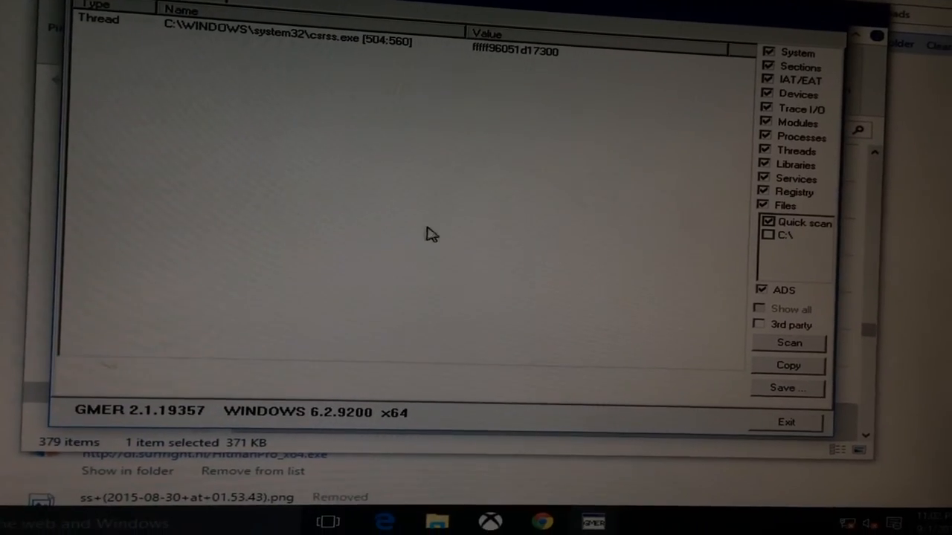
Step: Switch GMER from Quick scan to the whole C:\ drive and start the scan
click(768, 234)
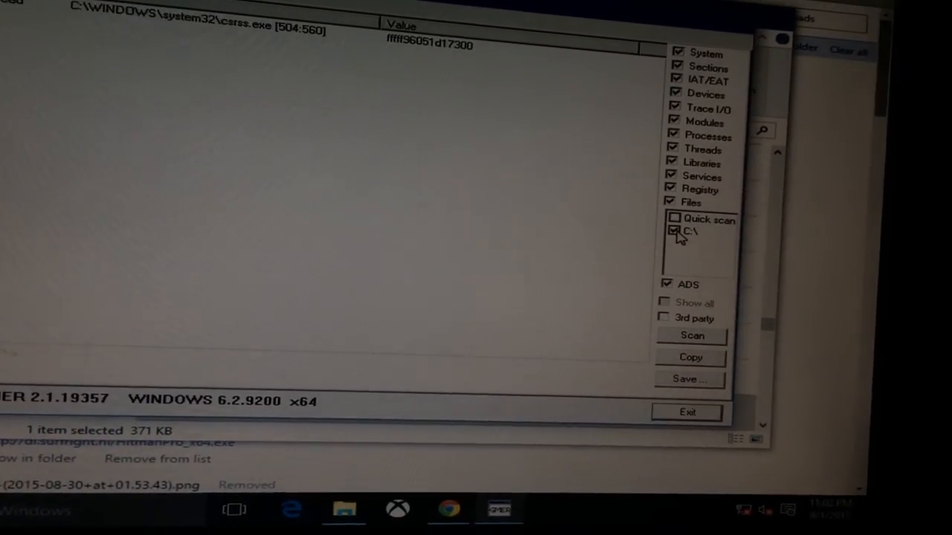
click(691, 336)
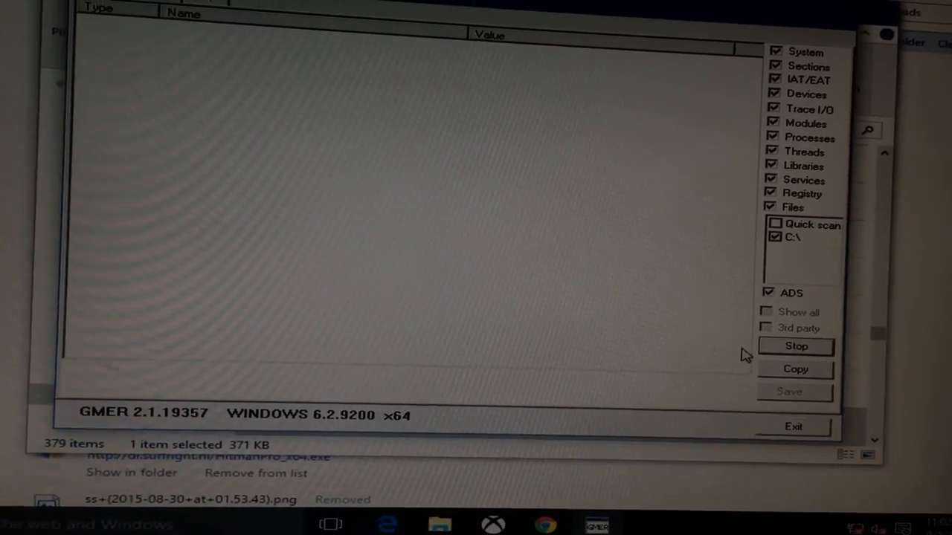